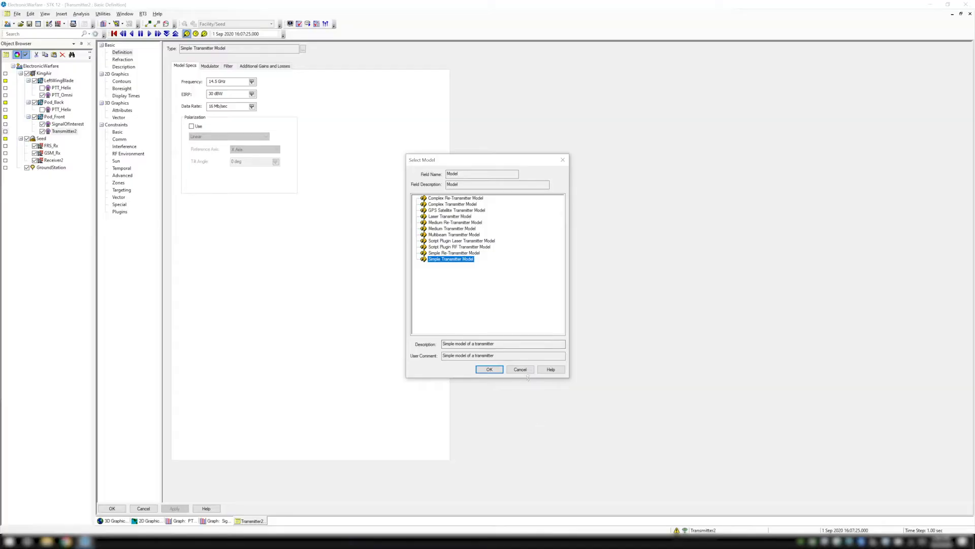
Step: Apply the Medium Transmitter Model to Transmitter2, exposing its 14.5 GHz, 30 dBW and 16 Mb/sec fields
click(453, 229)
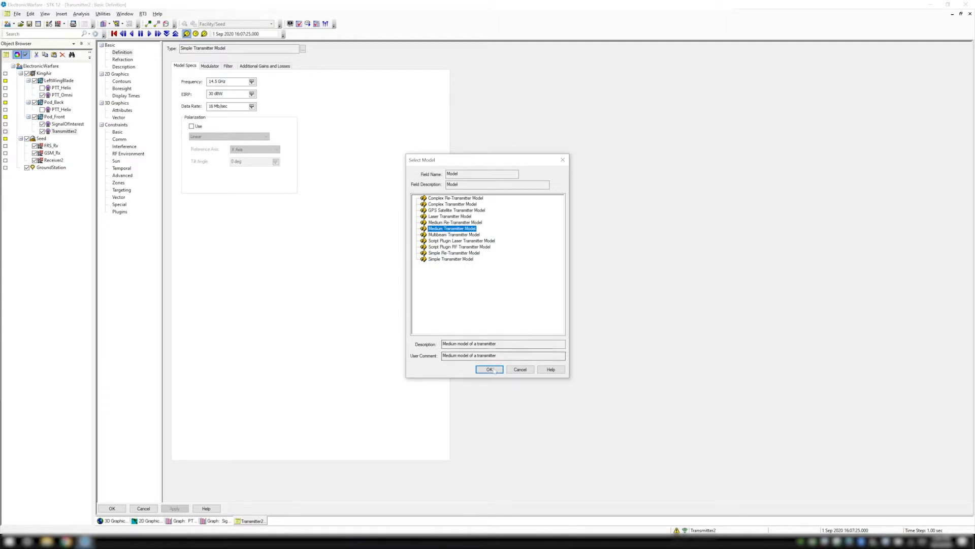
click(488, 369)
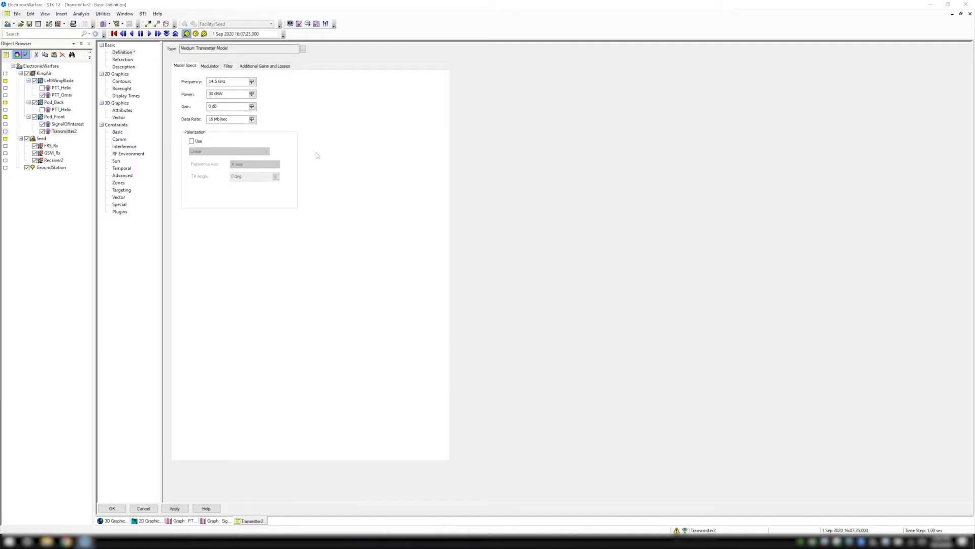
mouse_move(313, 156)
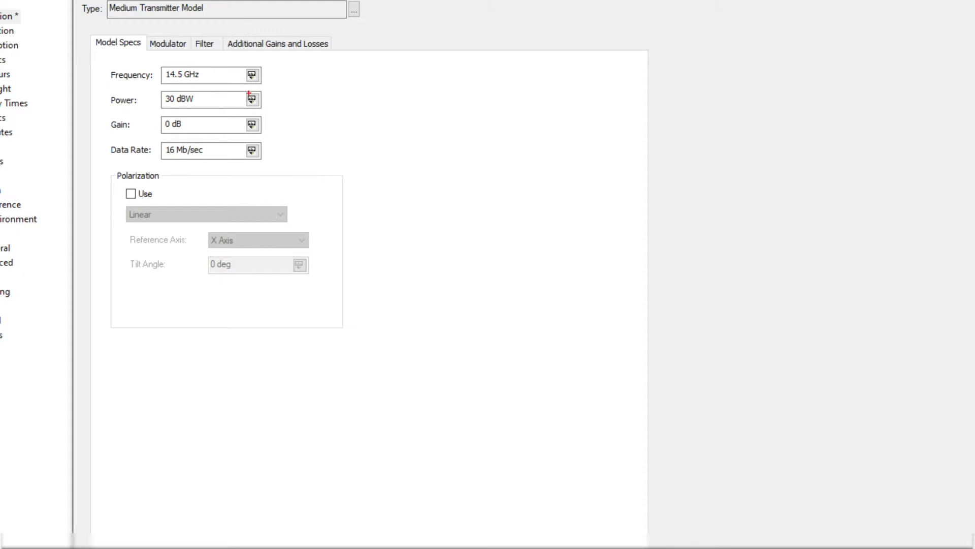
mouse_move(281, 91)
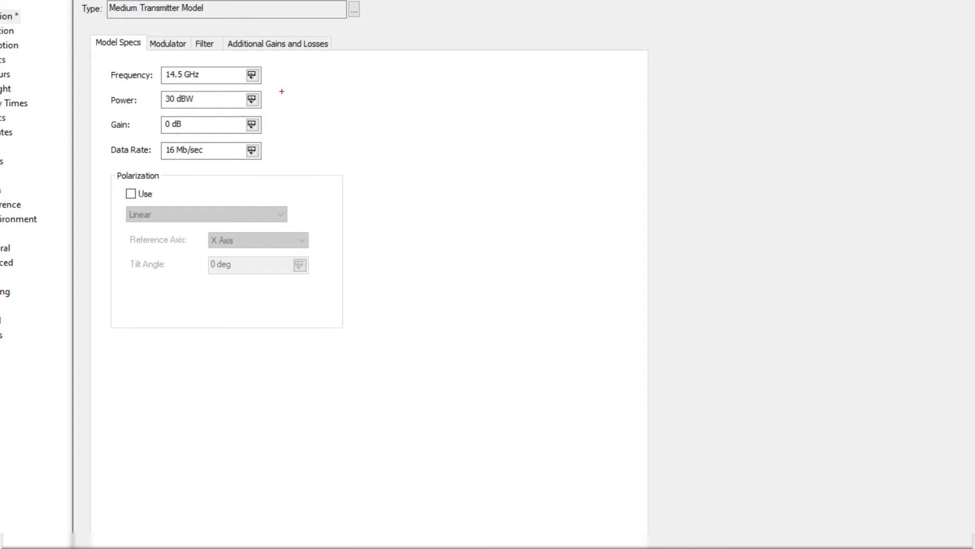